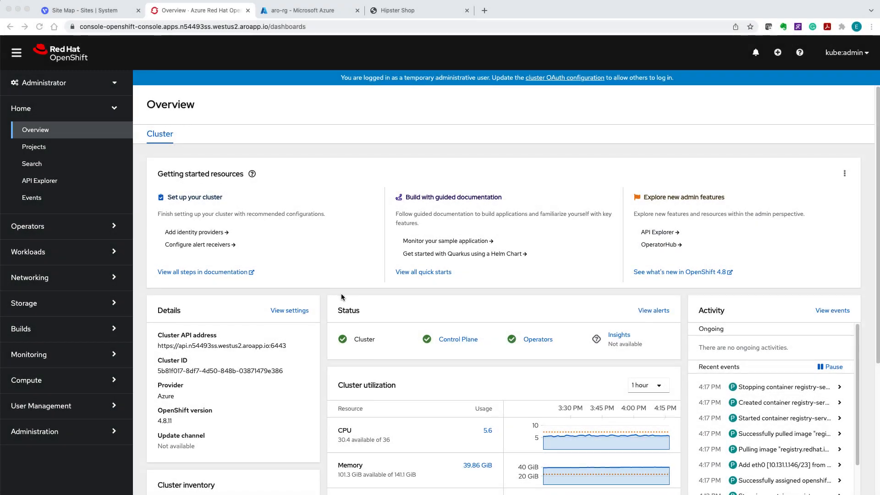
Review the six cluster nodes and the Developer topology in OpenShift, then return to the Volterra site map
scroll("down", 3)
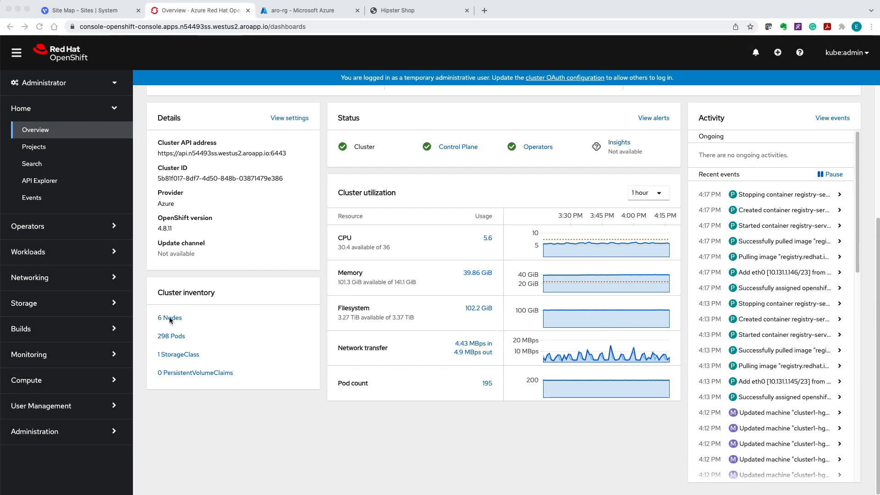
left_click(169, 318)
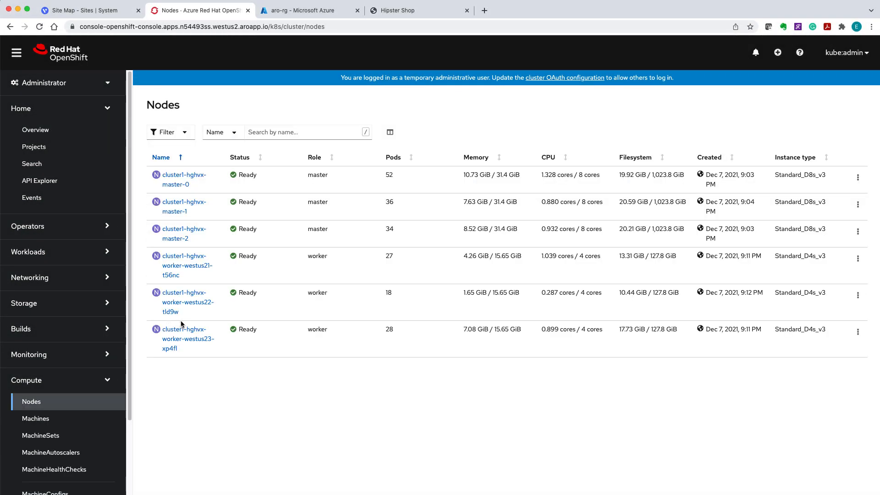
left_click(62, 82)
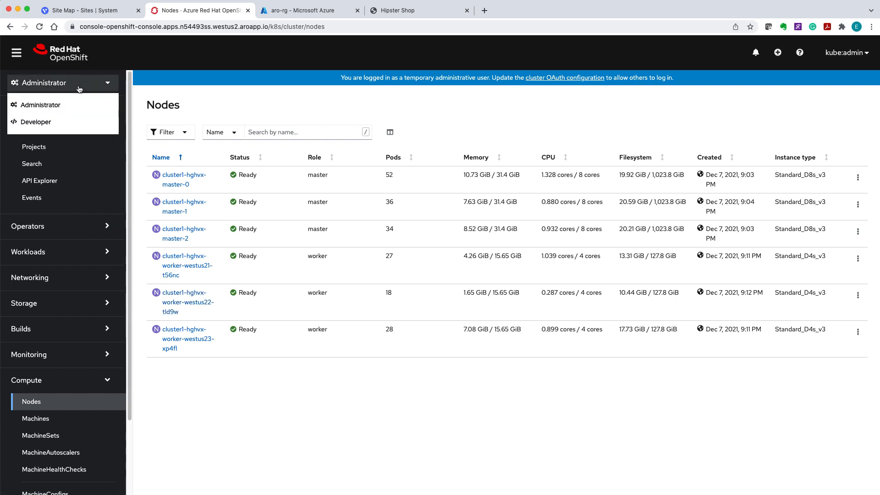
left_click(36, 122)
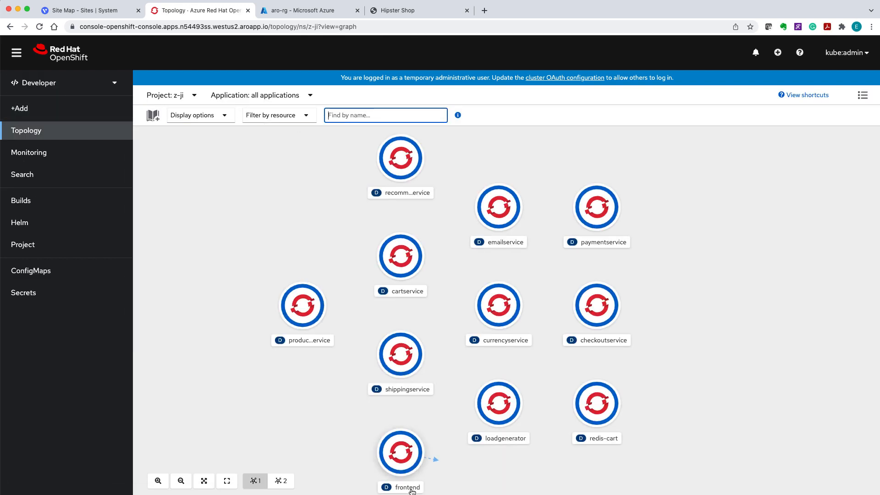
left_click(400, 451)
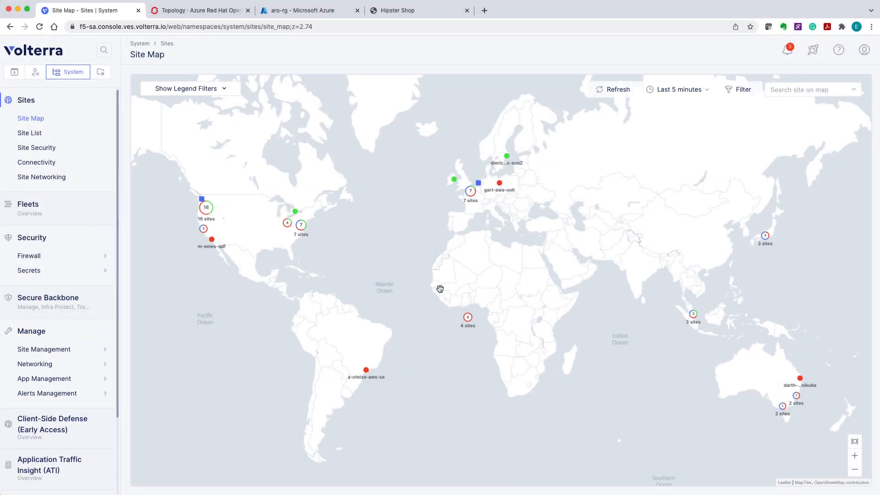
Reach the Azure VNET Sites list under Site Management and bring up the site's configuration form
left_click(44, 349)
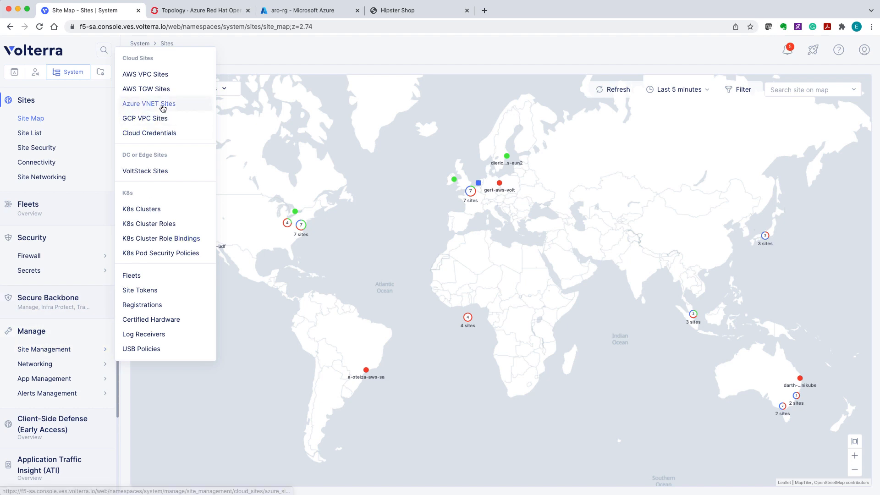
left_click(149, 104)
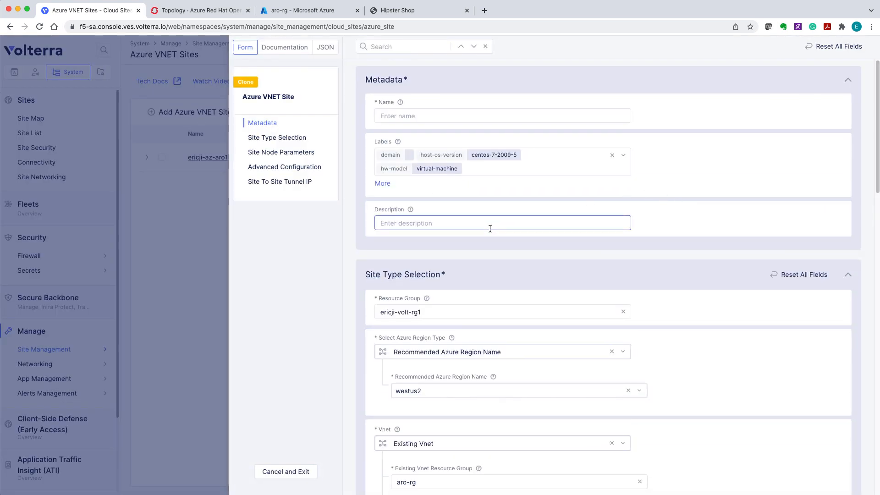
scroll("down", 3)
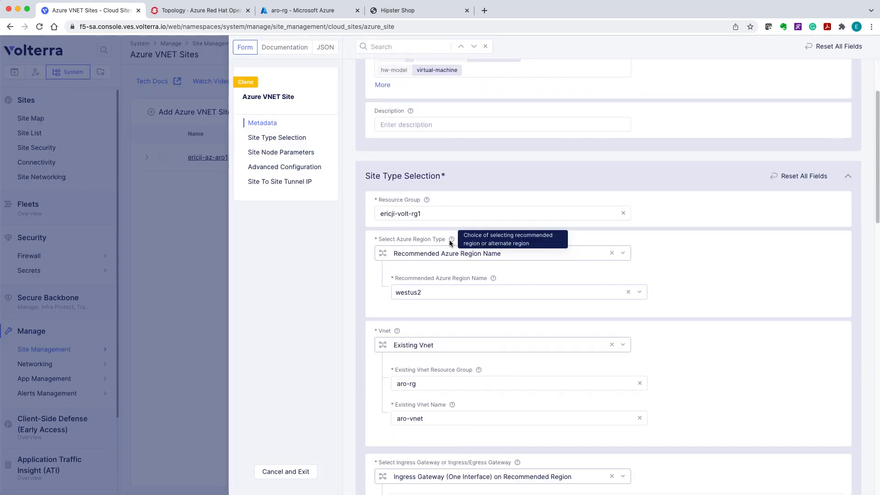
mouse_move(437, 274)
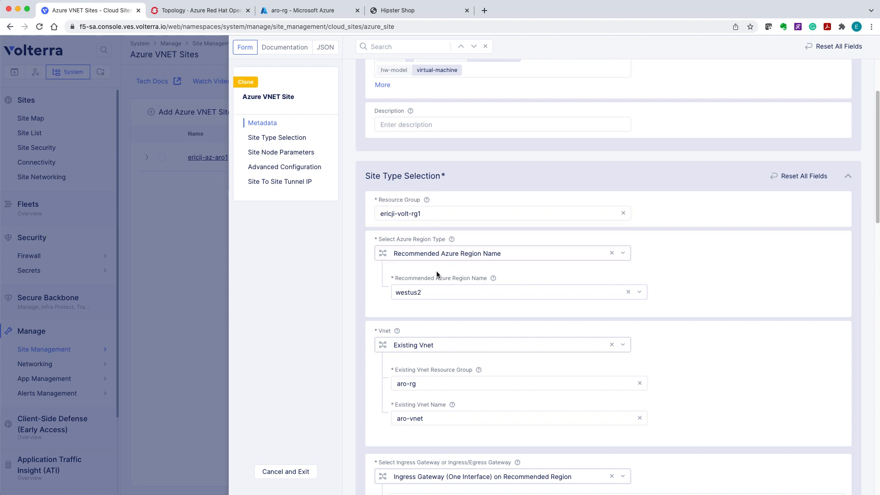
left_click(505, 291)
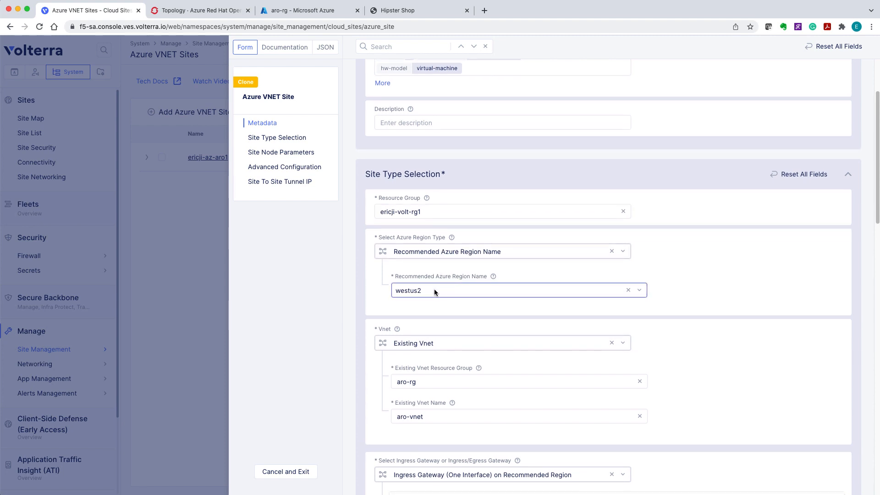
Review the site's westus2 region, existing VNet aro-vnet in aro-rg, ingress gateway and advanced settings
scroll("down", 3)
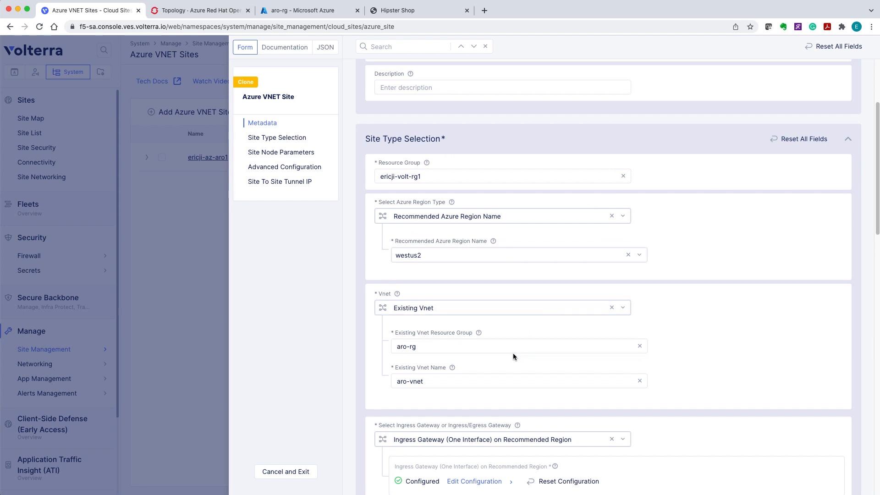
left_click(519, 381)
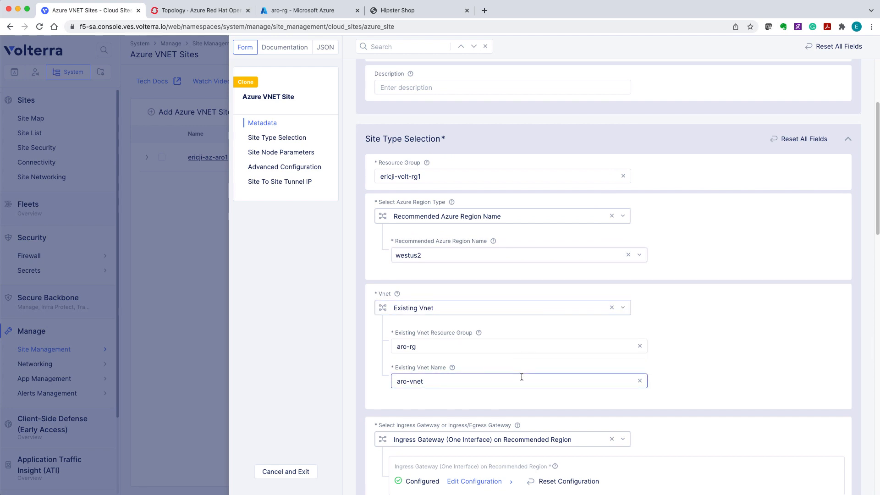
scroll("down", 3)
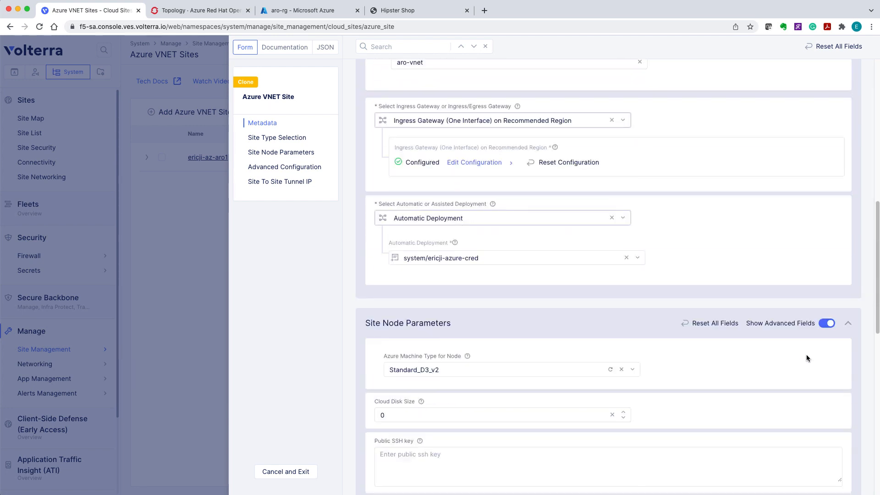
scroll("down", 3)
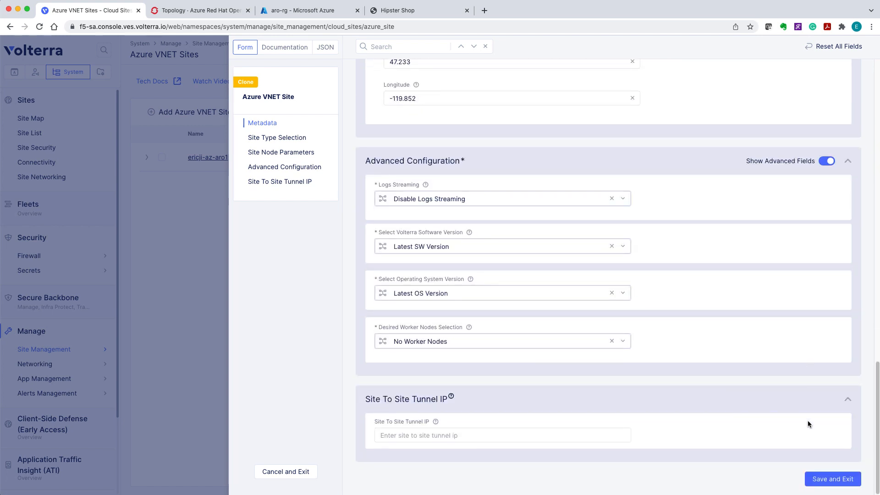
mouse_move(833, 478)
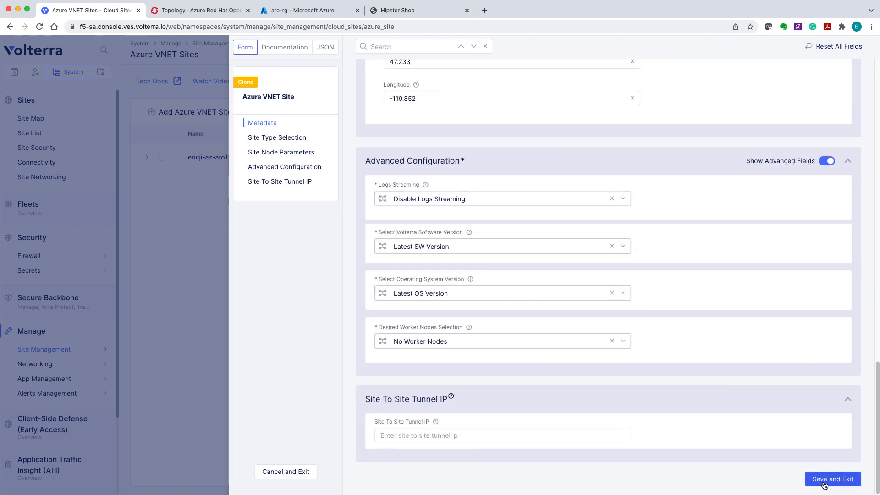
Exit the site form and view the site dashboard showing 100 health, no alerts and one WAN interface up
left_click(833, 478)
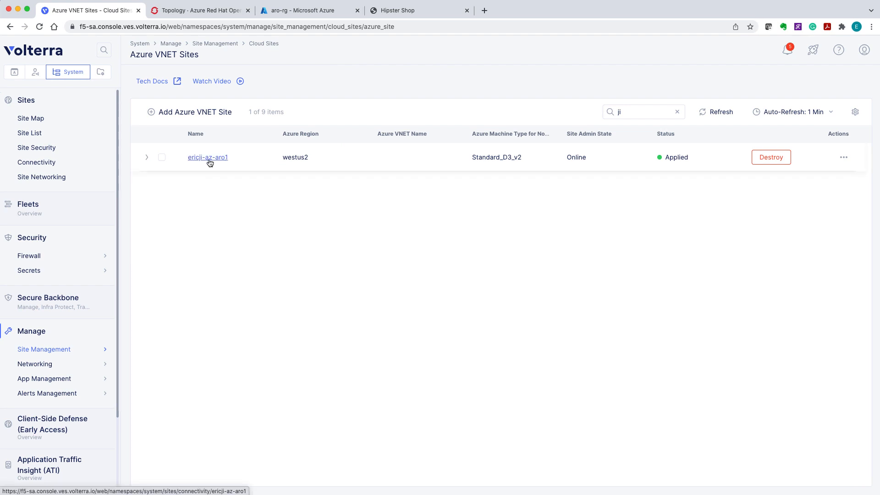
left_click(208, 157)
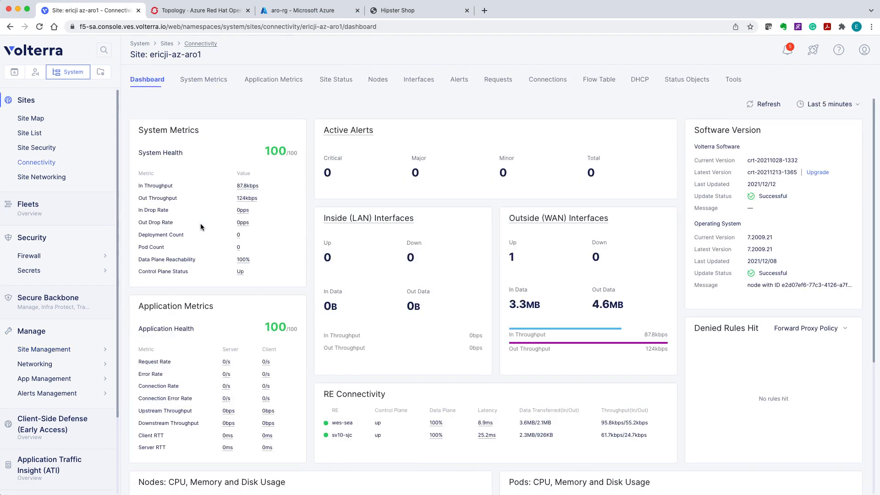
mouse_move(337, 79)
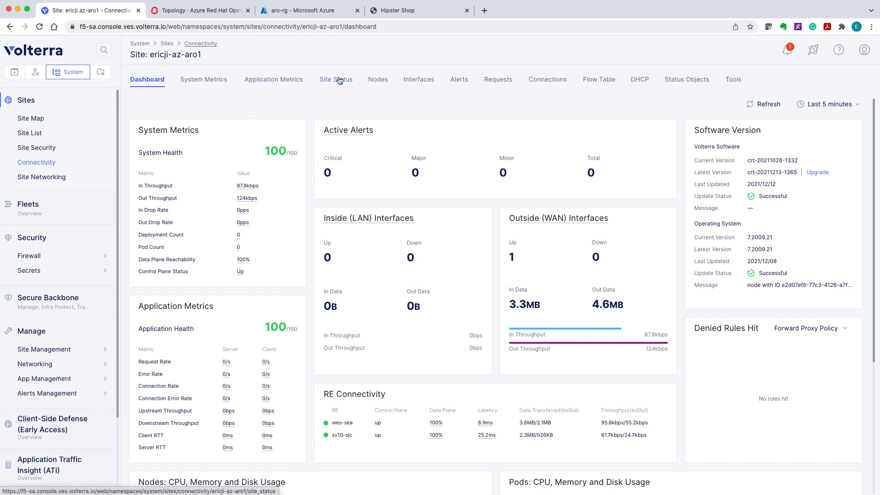
left_click(335, 79)
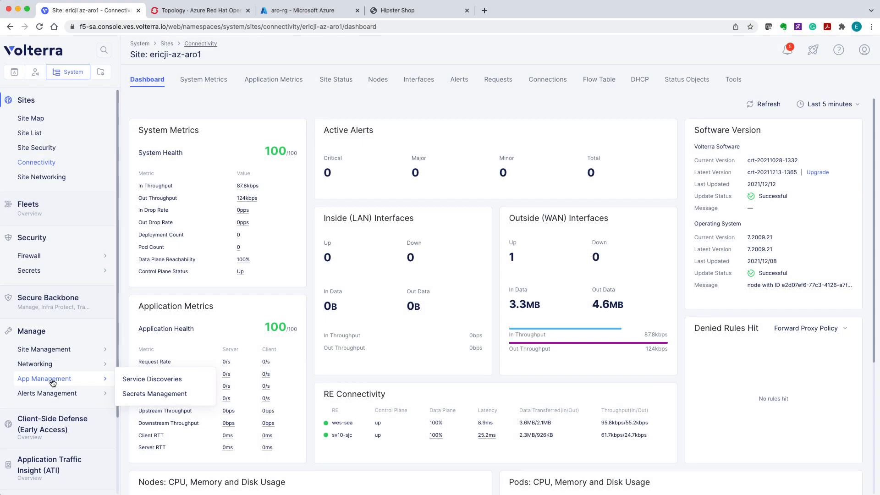
Start a new discovery named ericji-az-aro1 scoped to the Azure VNet site on the Site Local Network
left_click(151, 379)
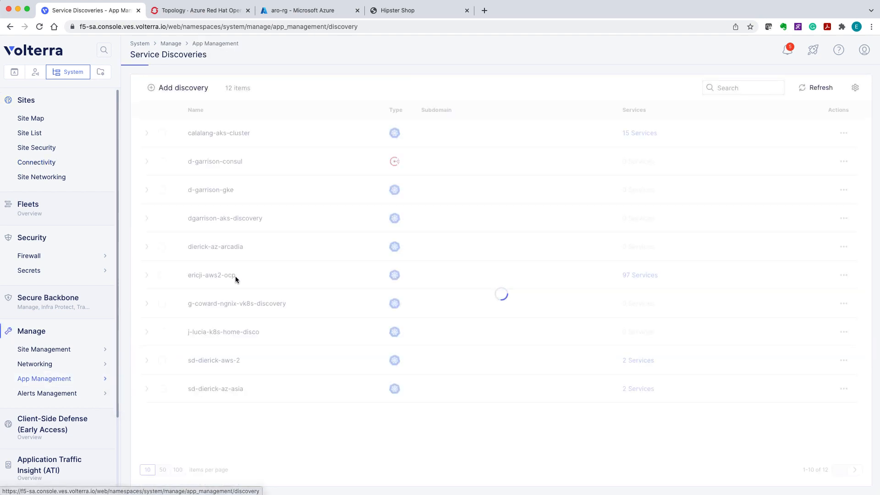
left_click(184, 88)
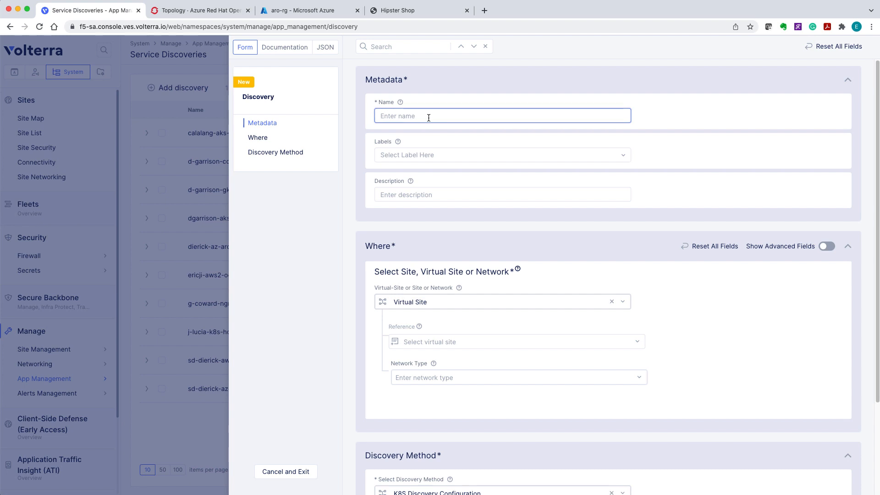
type("ericji")
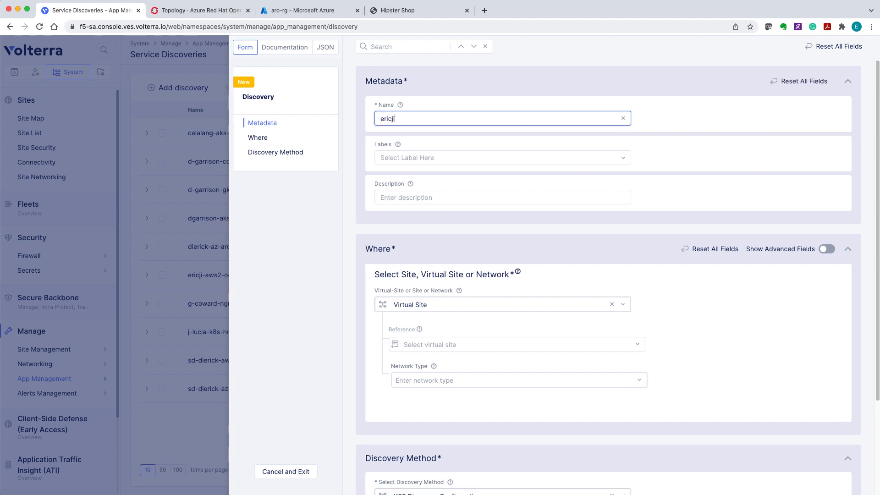
type("-az-ar")
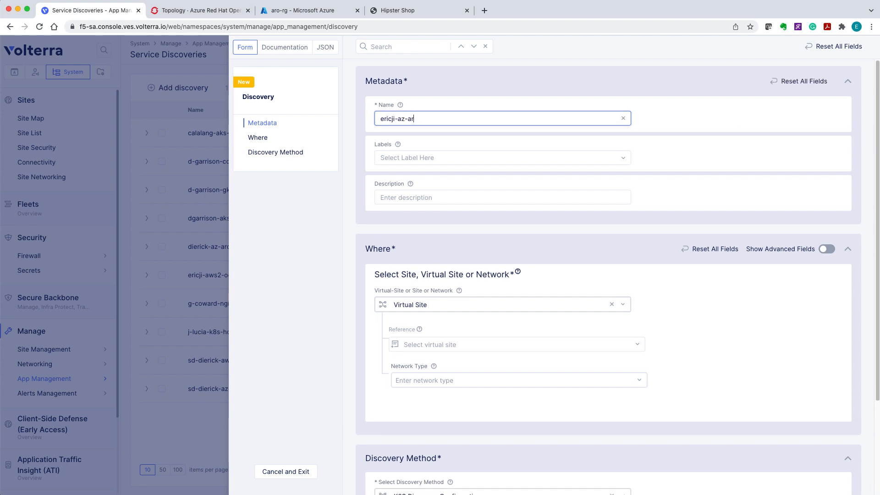
type("o1")
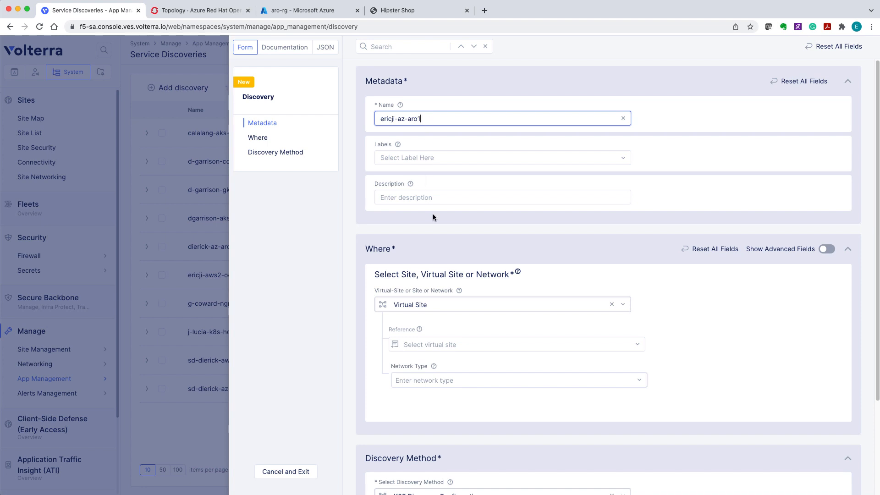
left_click(502, 304)
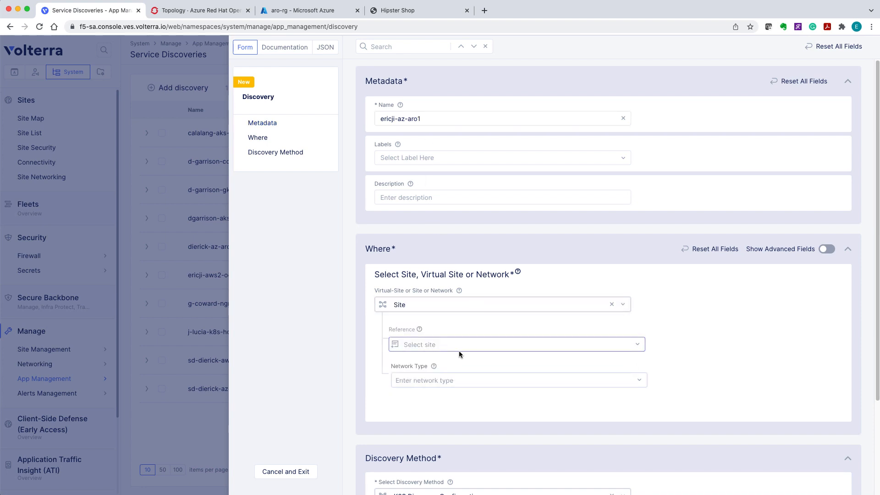
left_click(510, 344)
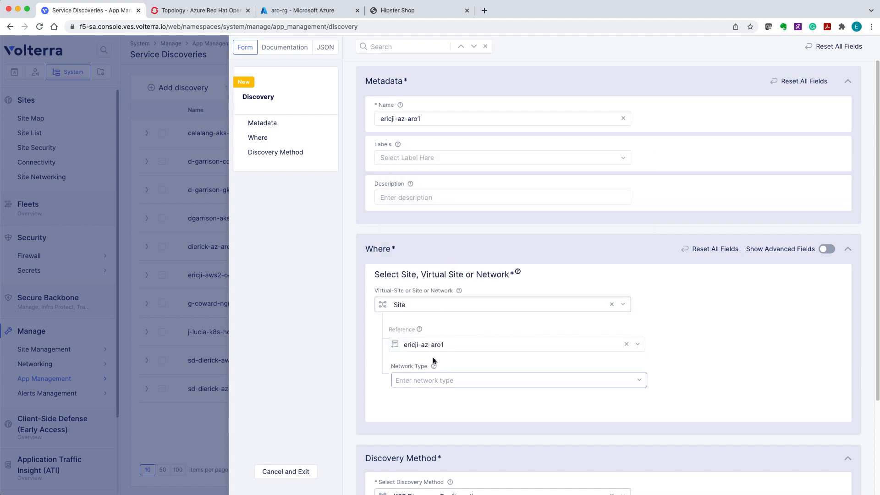
left_click(505, 380)
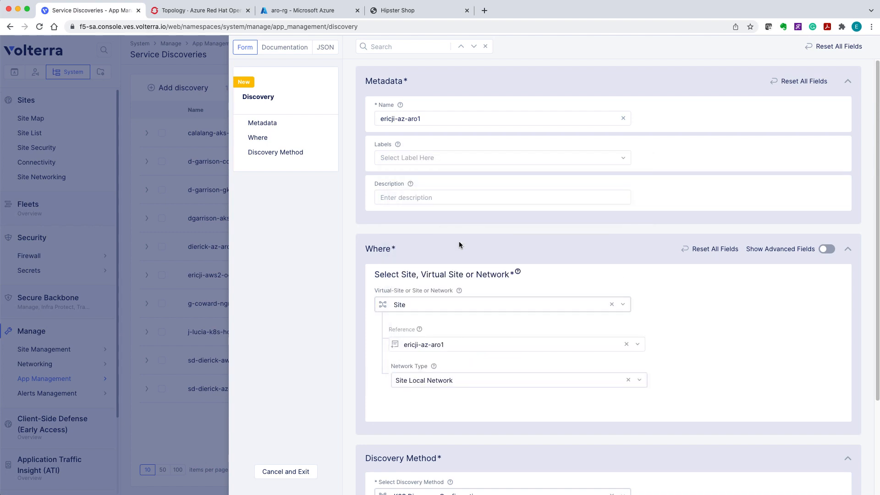
Supply the kubeconfig as a blindfolded secret and save the K8s service discovery
scroll("down", 3)
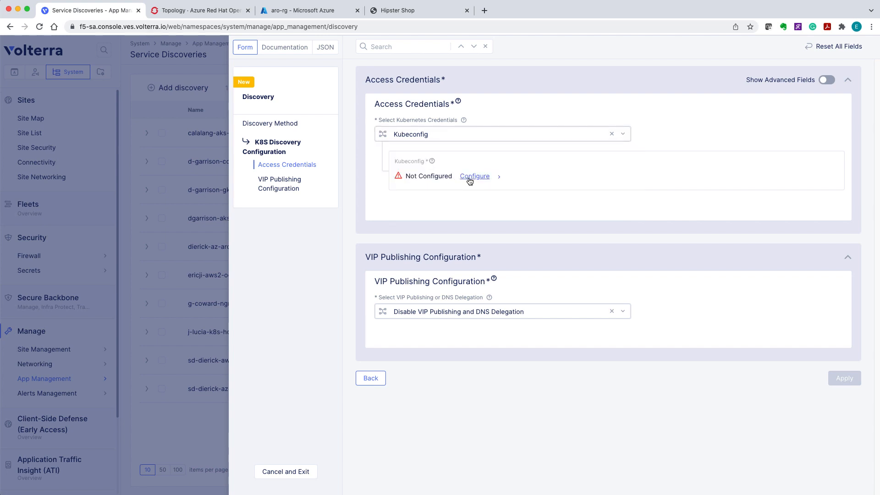
left_click(474, 176)
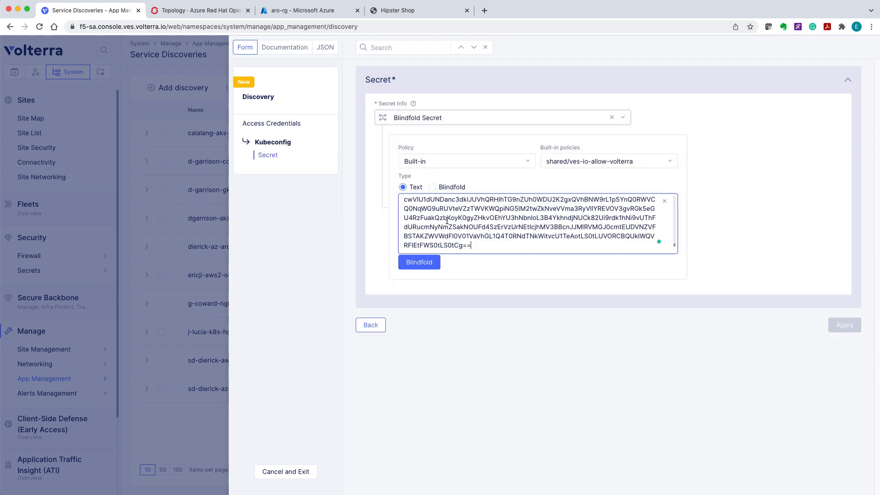
left_click(419, 262)
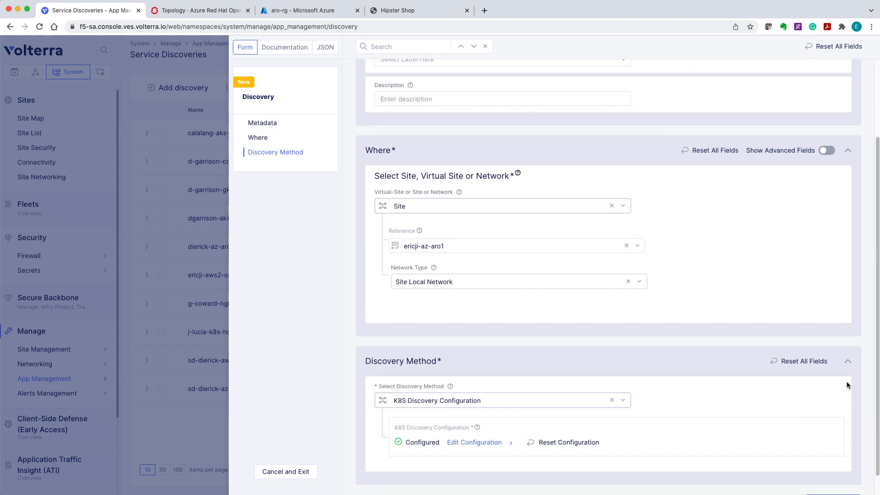
scroll("down", 3)
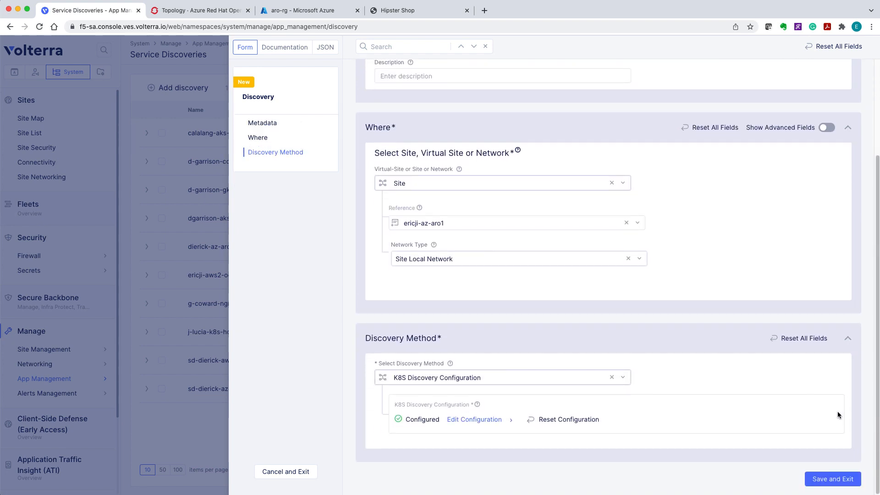
left_click(833, 479)
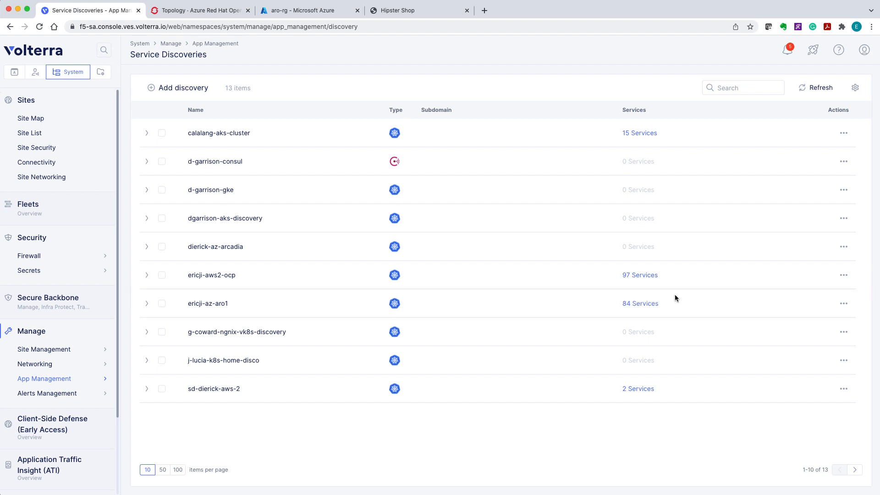
mouse_move(640, 303)
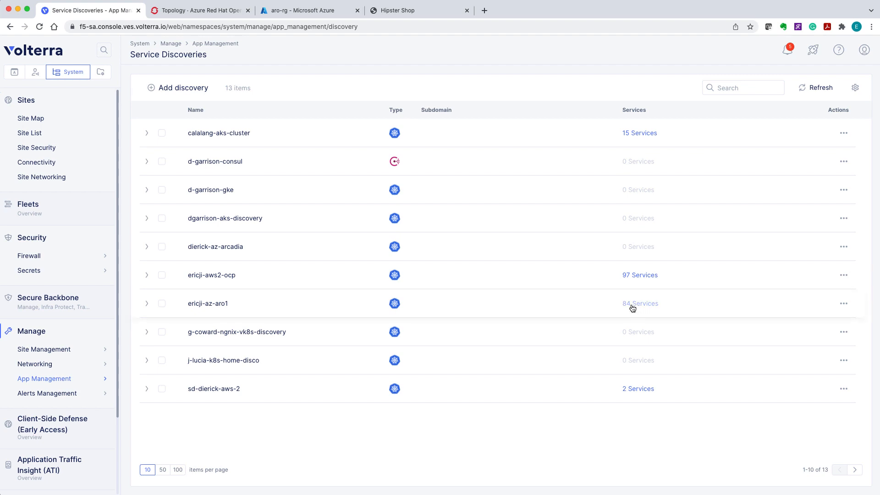
Inspect the 84 discovered ARO services and filter them by 'fr' for the frontend
left_click(640, 303)
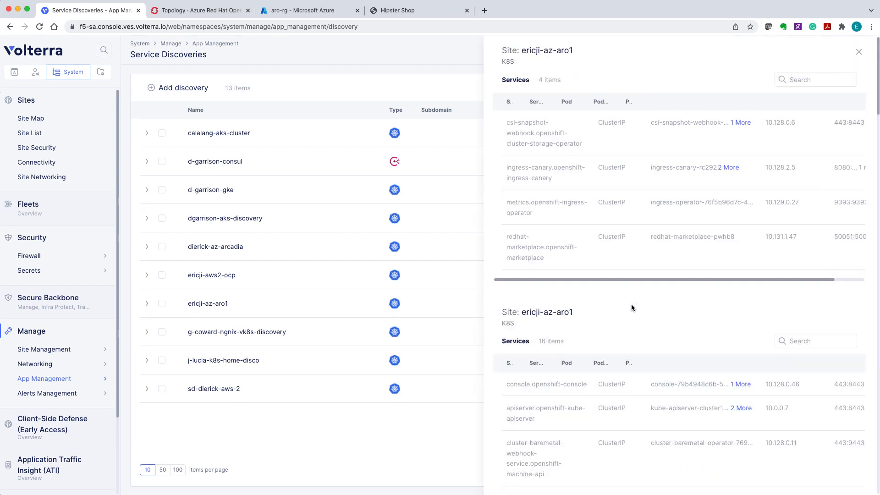
type("fr")
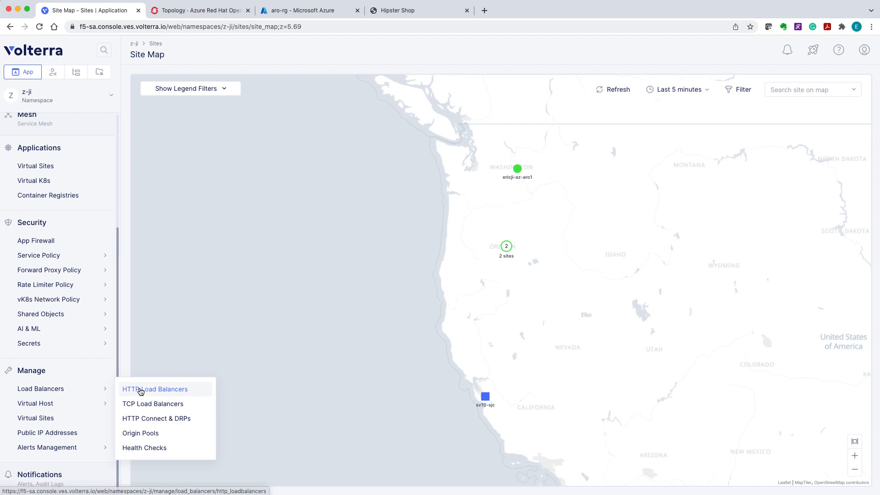
Create HTTP load balancer hipster-aro-lb for hipster0.volt.thebizdevops.net with automatic DNS record management
left_click(154, 388)
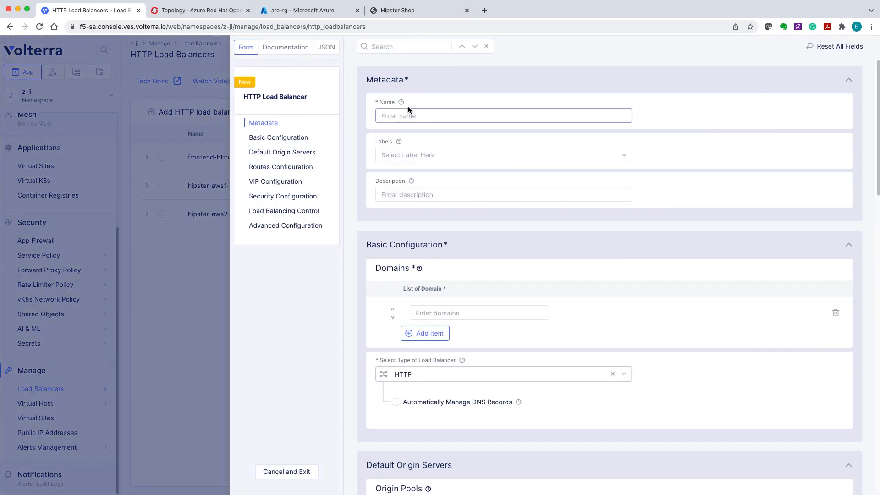
type("hipster-aro-lb")
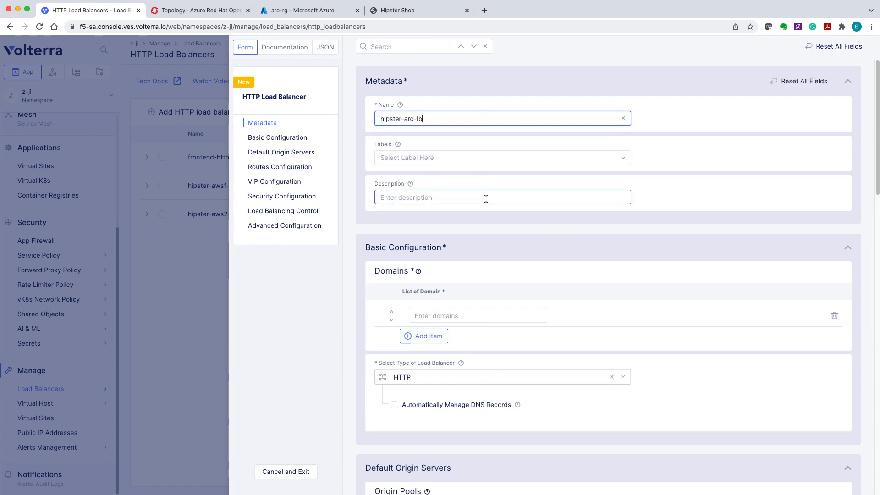
left_click(477, 314)
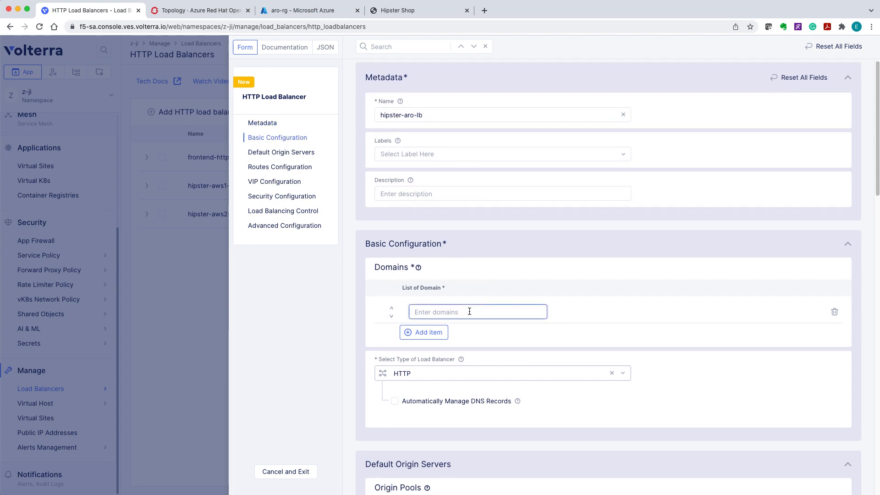
type("hipster0.volt.thebizdevops.net")
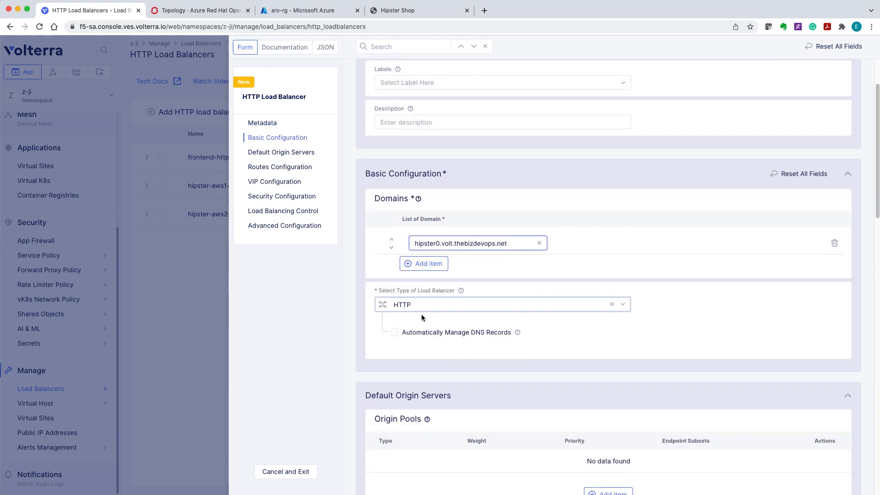
left_click(394, 331)
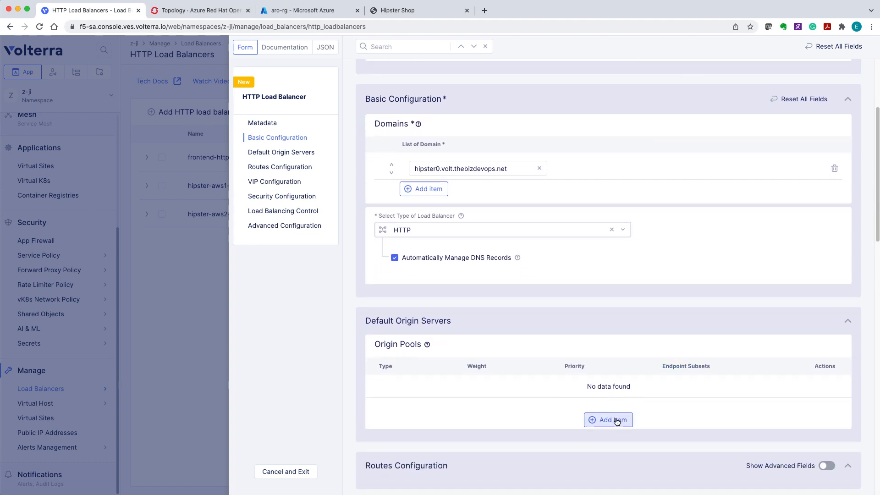
Create a new origin pool named hipster-aro-pool for the load balancer
left_click(607, 419)
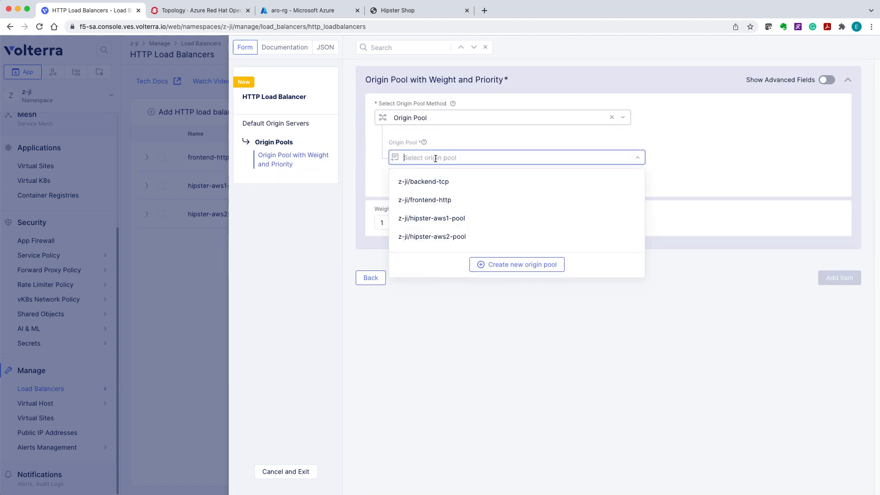
left_click(516, 264)
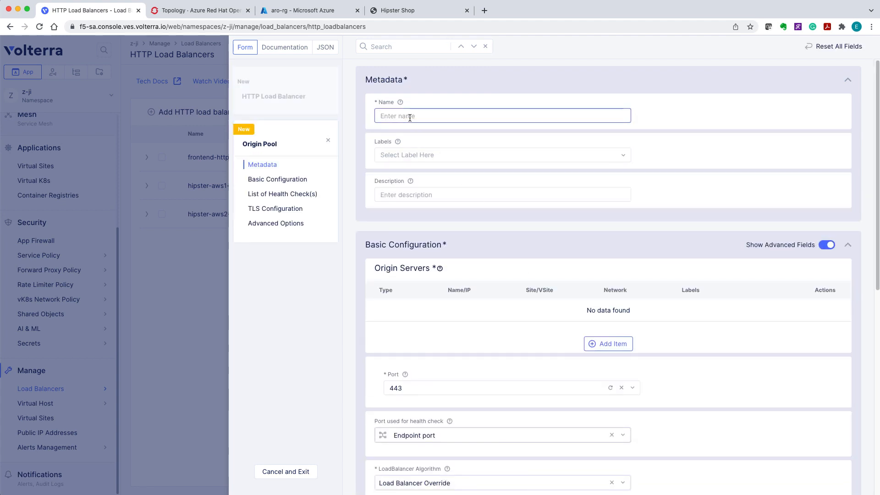
type("hipster-aro")
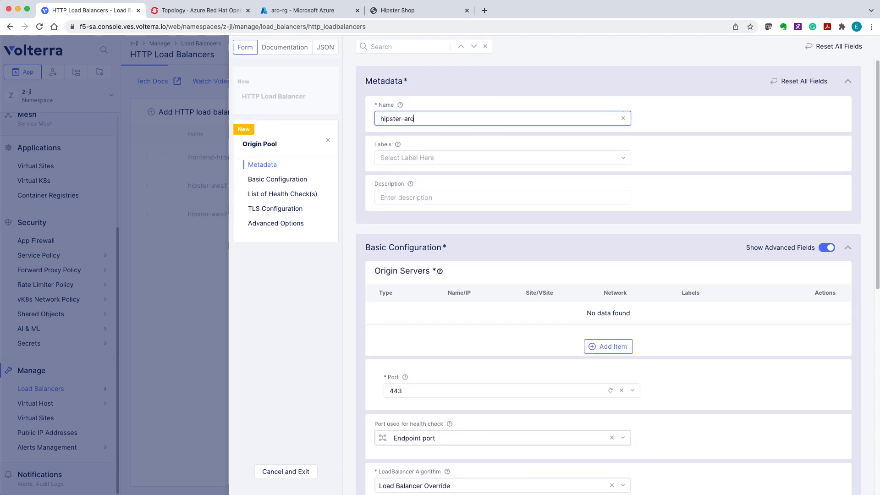
type("-pool")
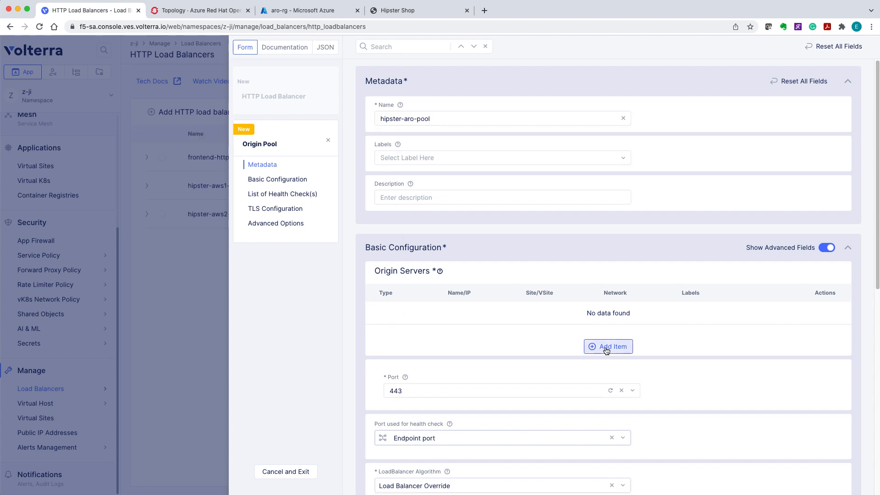
Add the frontend K8s service on the ARO site's outside network as the pool's origin server
left_click(607, 346)
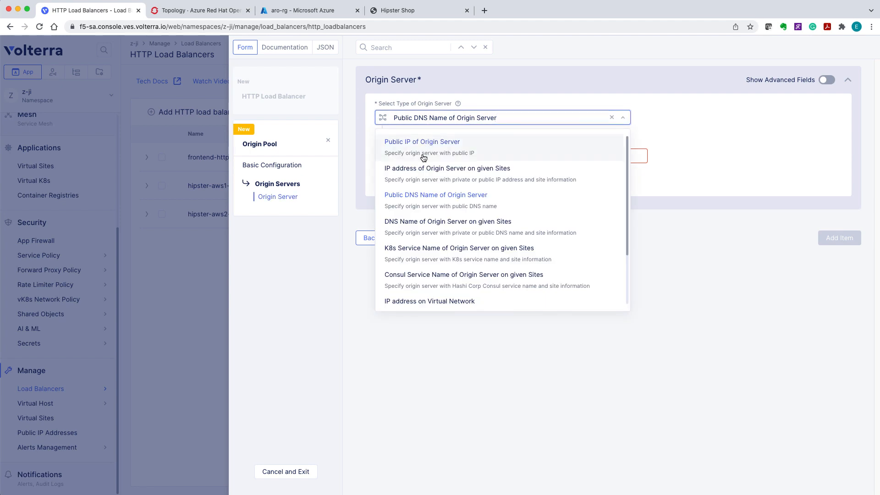
left_click(457, 249)
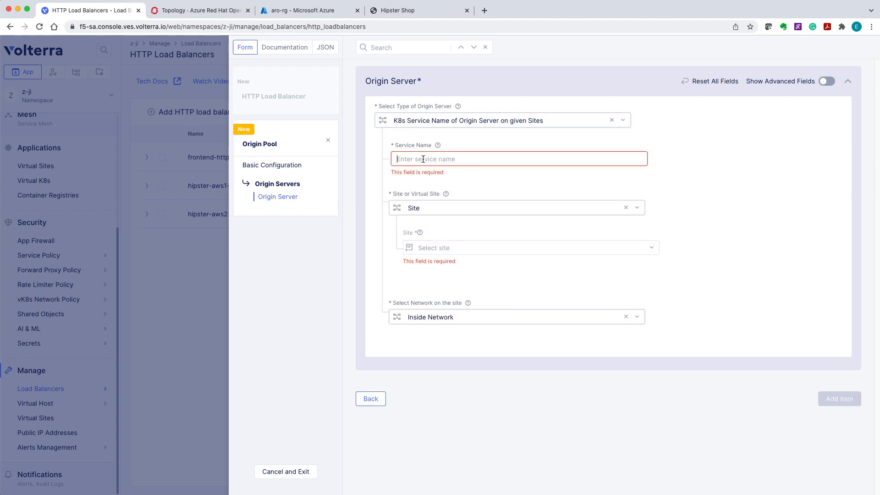
left_click(524, 247)
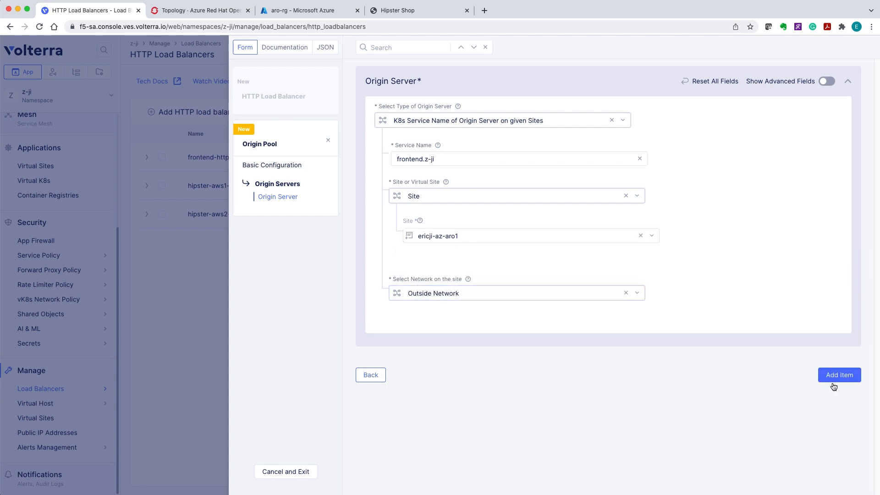
left_click(839, 375)
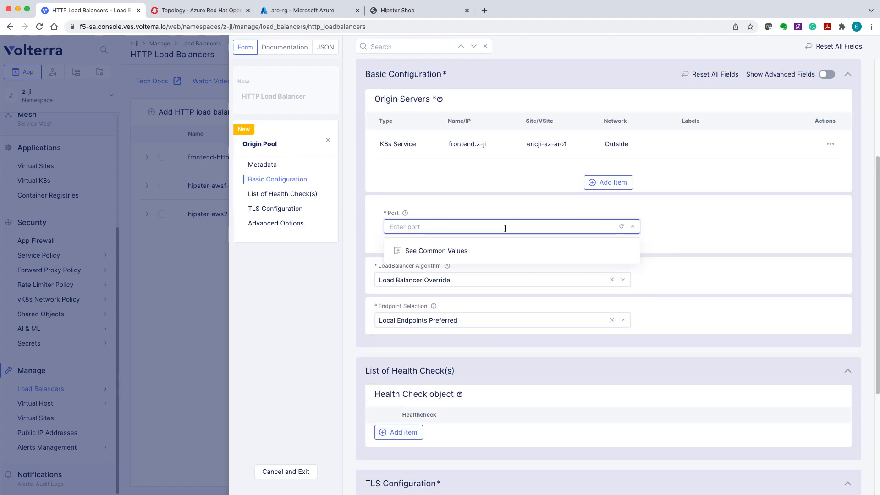
scroll("down", 3)
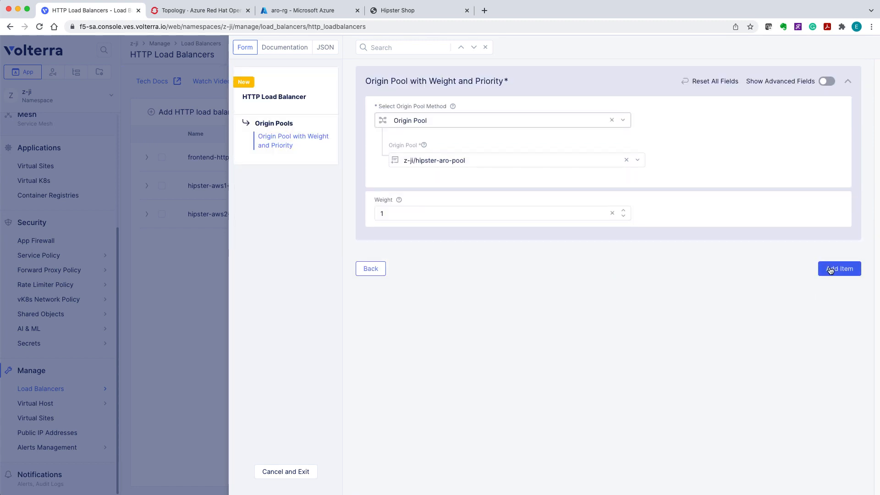
Attach hipster-aro-pool, advertise the VIP on the internet, save hipster-aro-lb and select its hipster0 domain
left_click(838, 268)
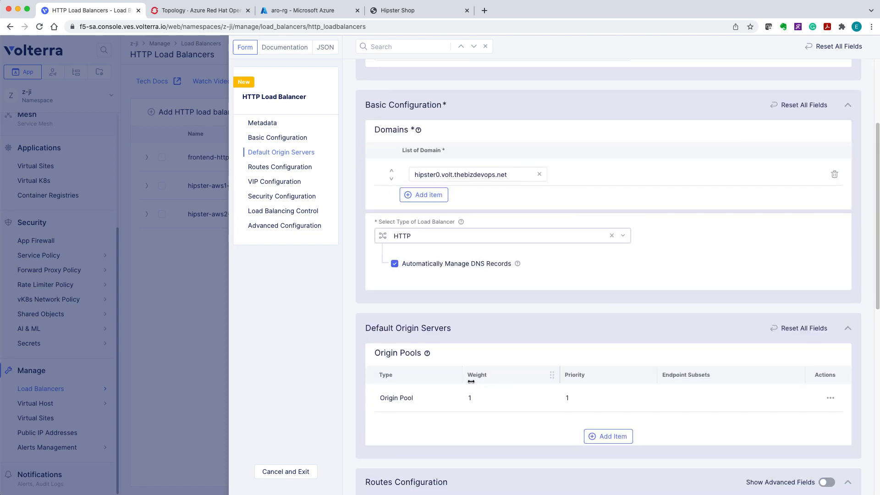
scroll("down", 3)
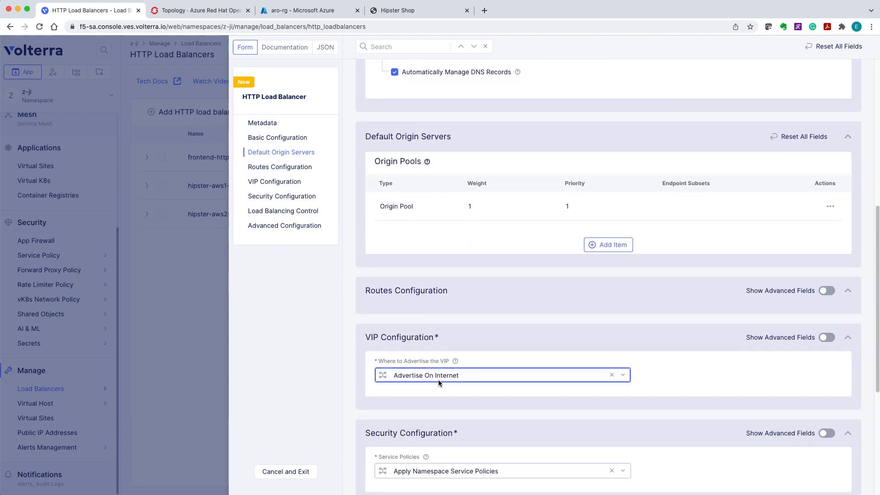
left_click(494, 375)
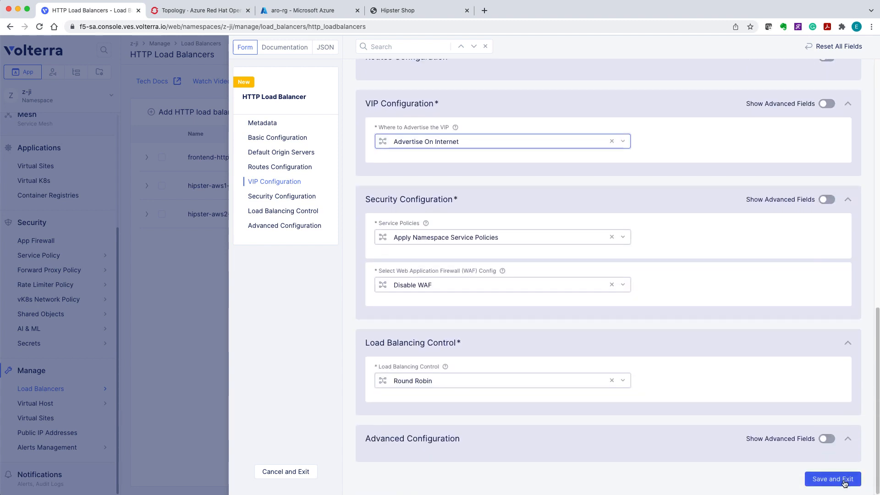
left_click(833, 478)
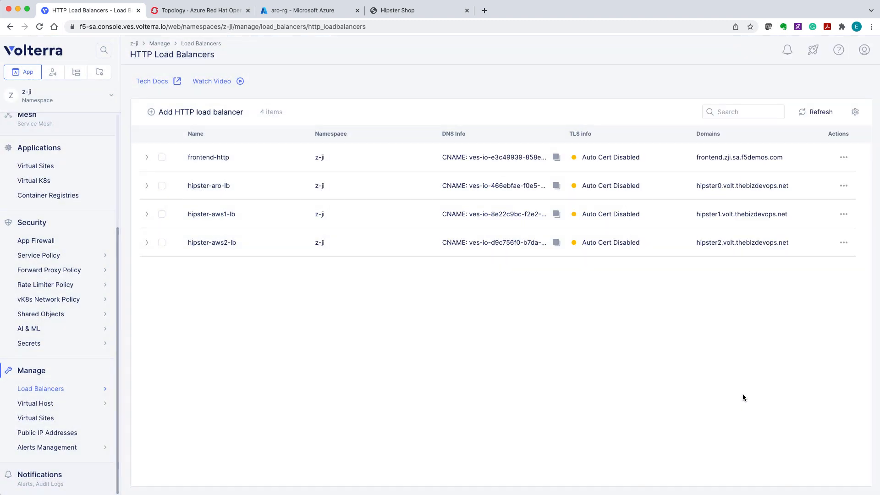
double_click(741, 186)
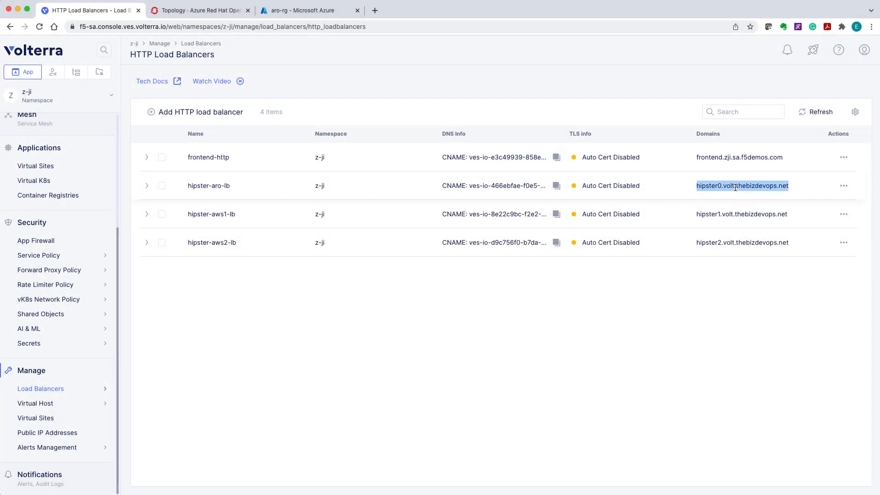
mouse_move(373, 10)
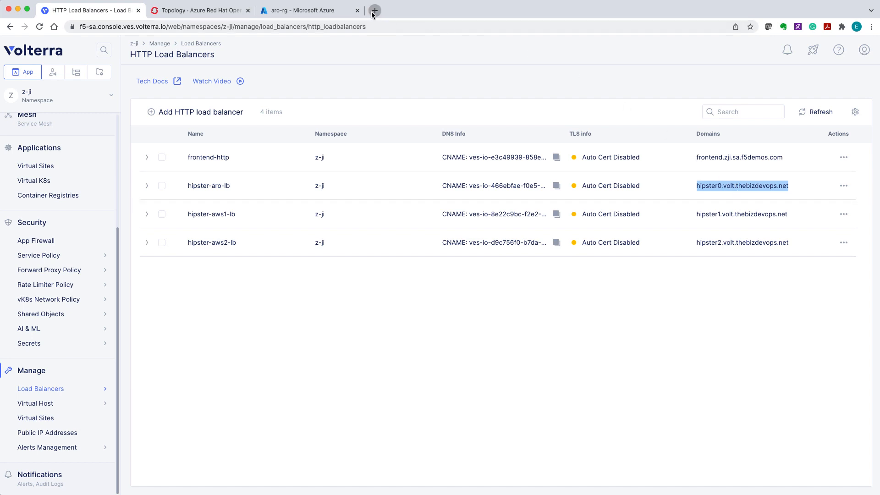